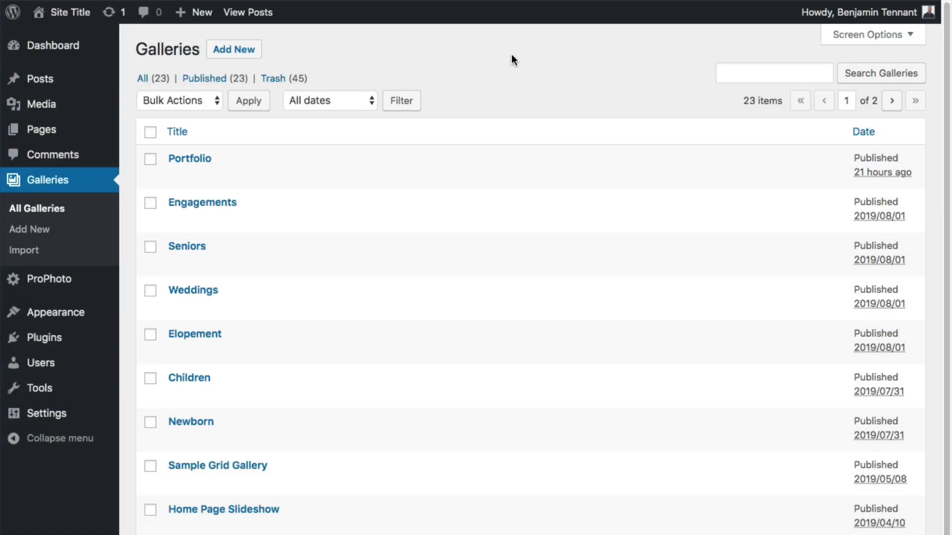
Open the Portfolio gallery from All Galleries and view its published page on the site
click(176, 131)
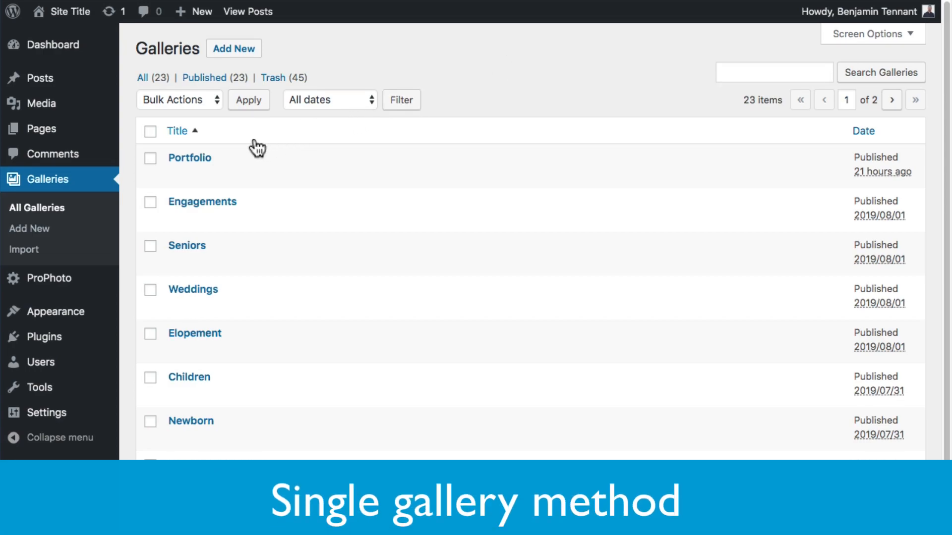
click(189, 158)
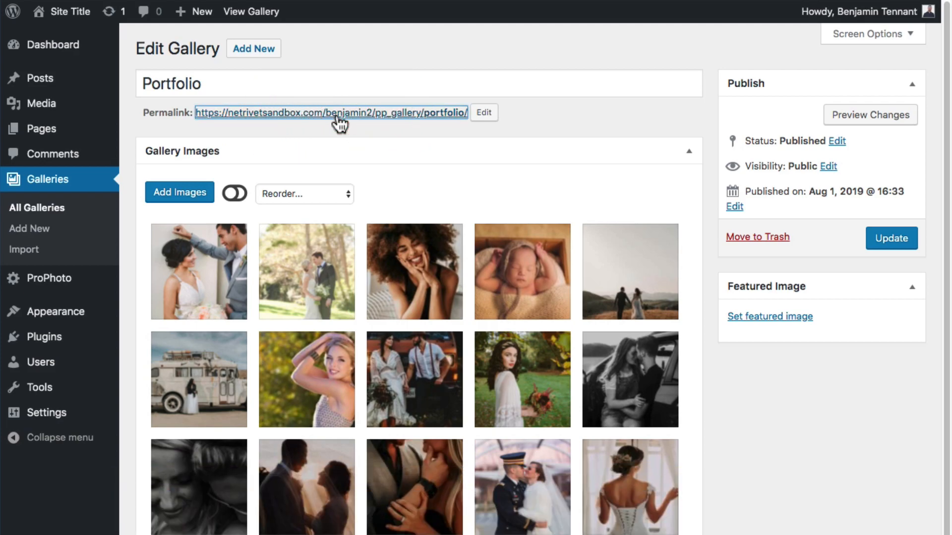
click(331, 113)
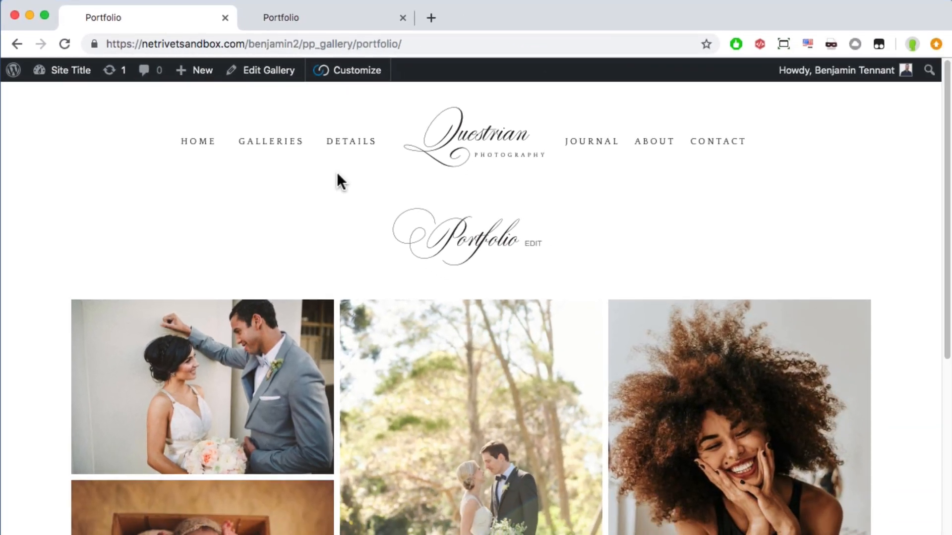
Enter the Visual Builder, unlock the sitewide header for editing and reach the left menu's settings
click(356, 70)
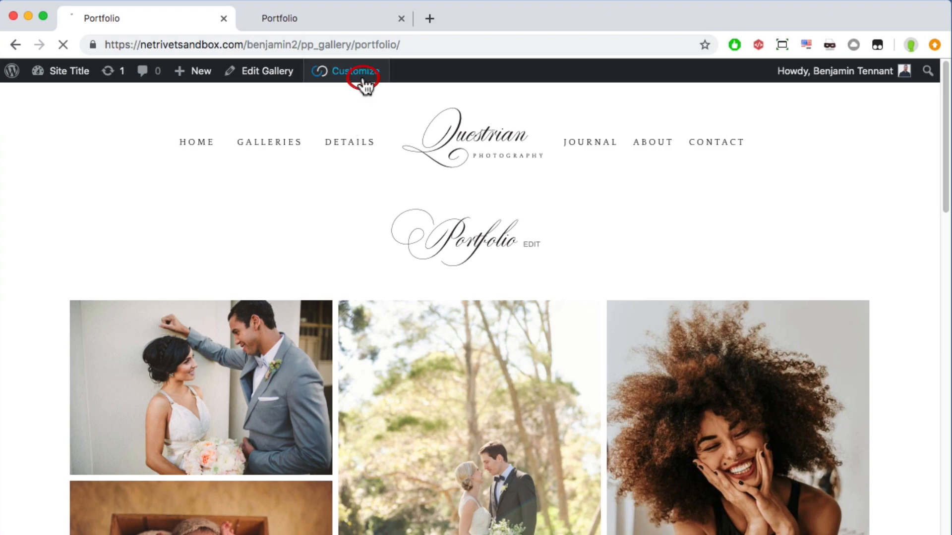
click(346, 71)
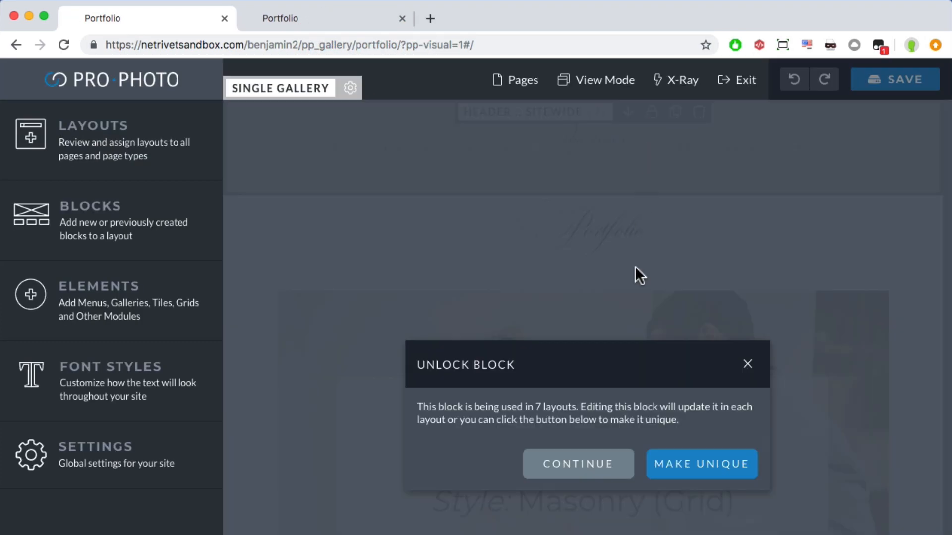
click(577, 464)
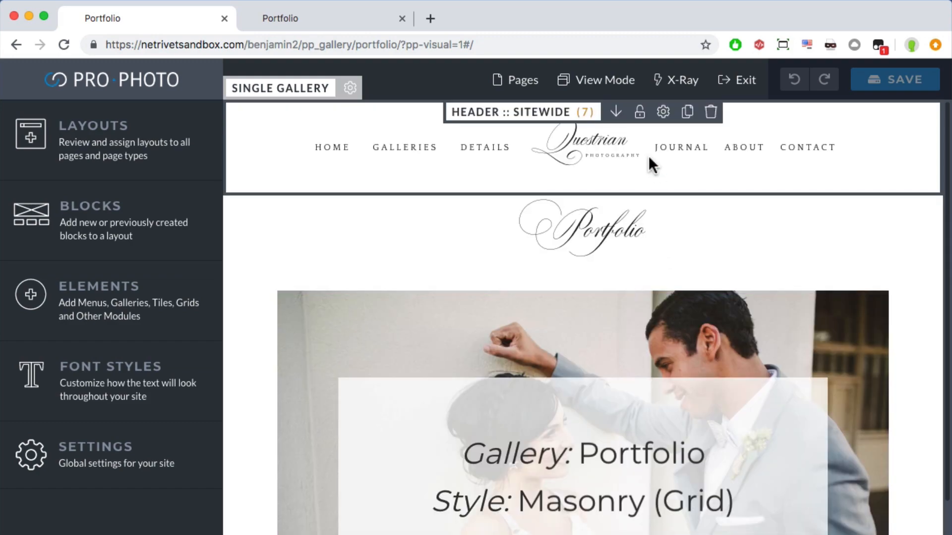
click(369, 164)
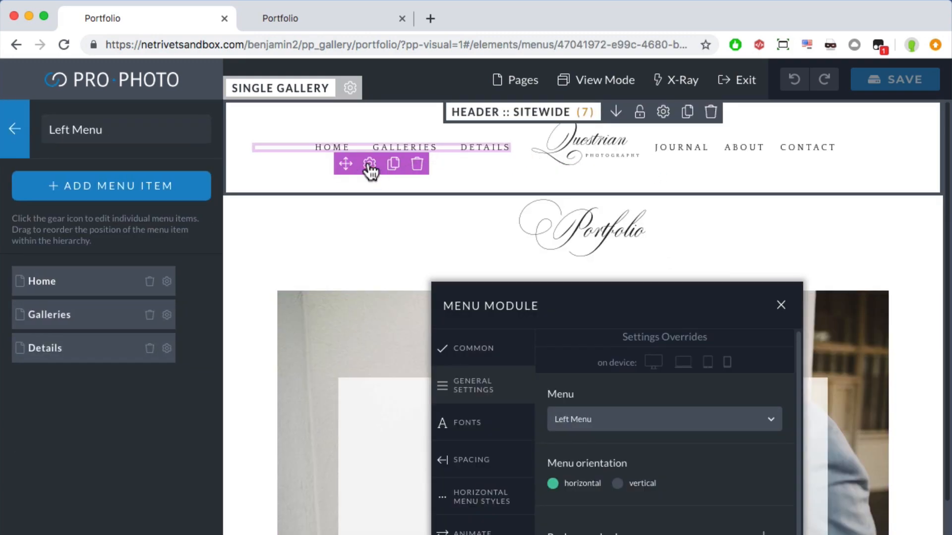
Change the Galleries item to a Gallery link pointing at the Portfolio gallery and save the menu
click(166, 314)
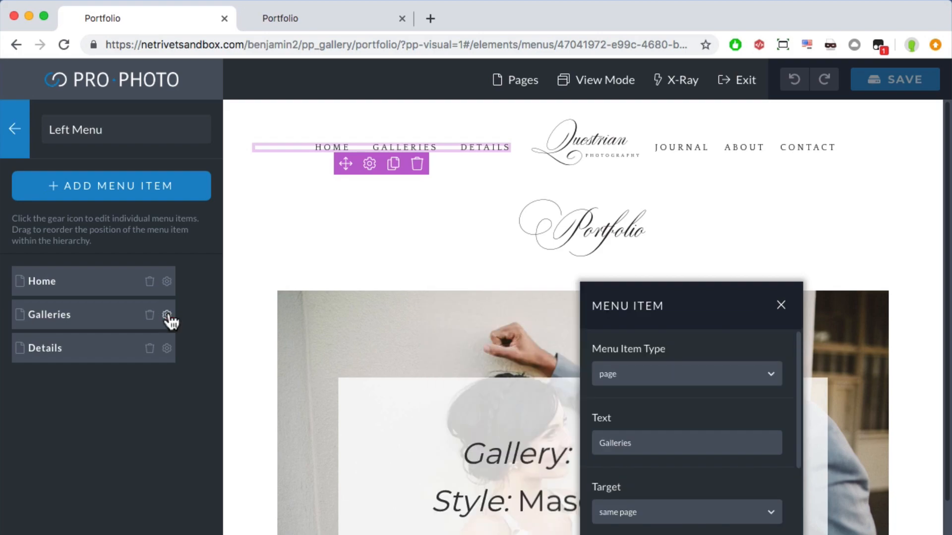
click(685, 374)
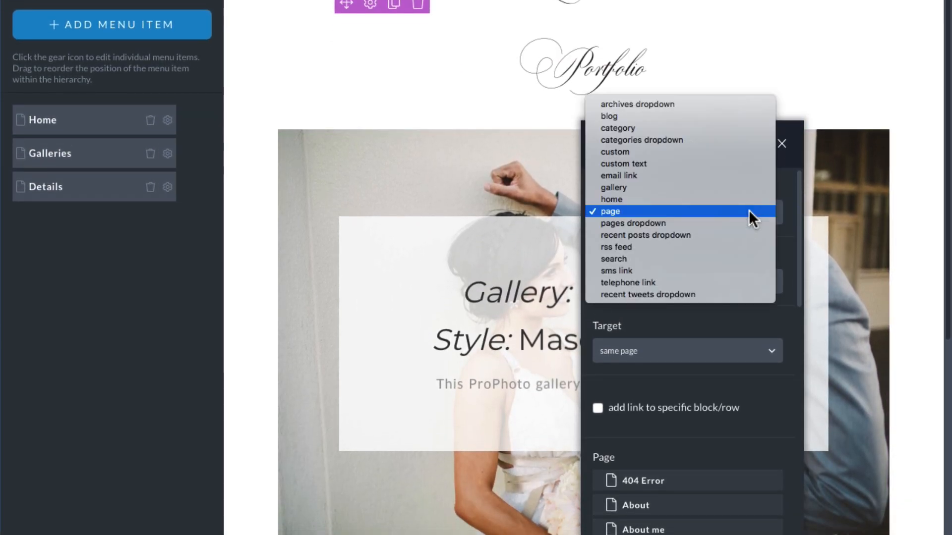
click(612, 188)
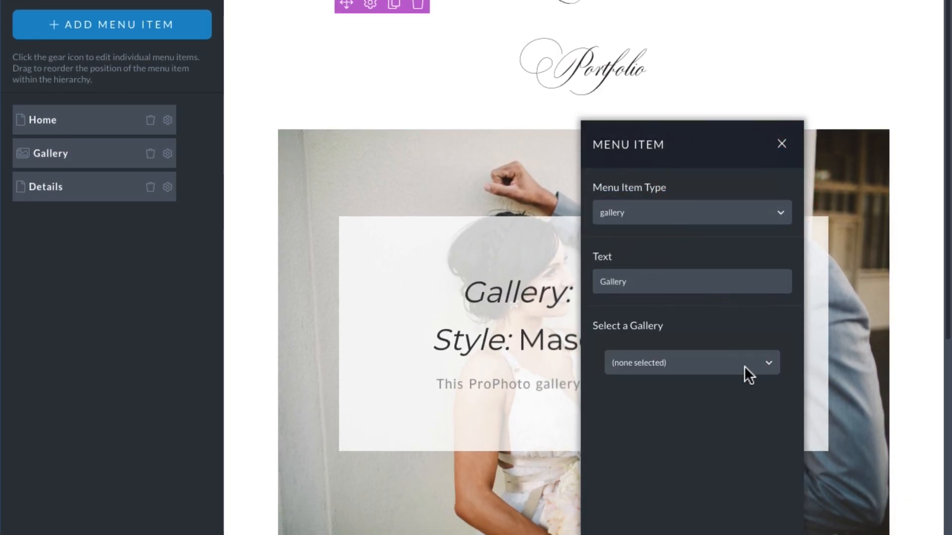
click(690, 363)
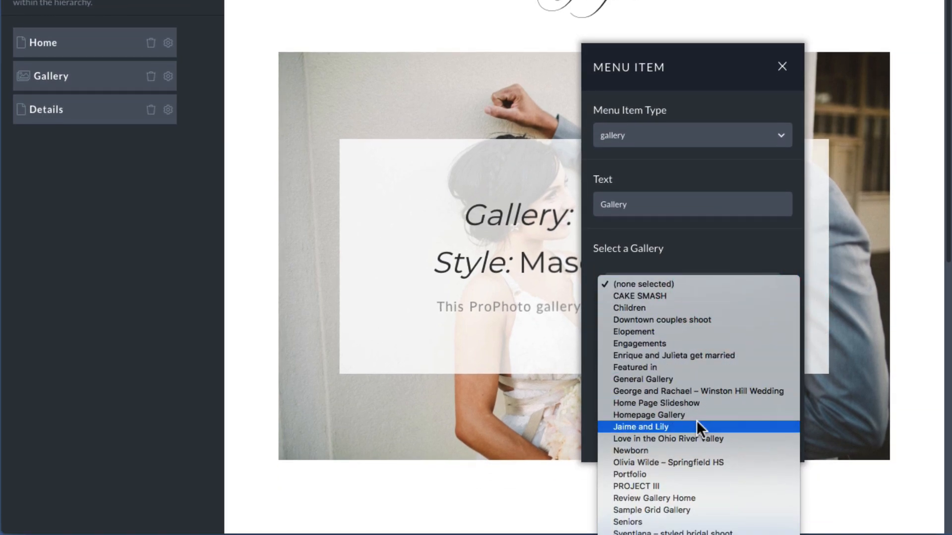
click(630, 474)
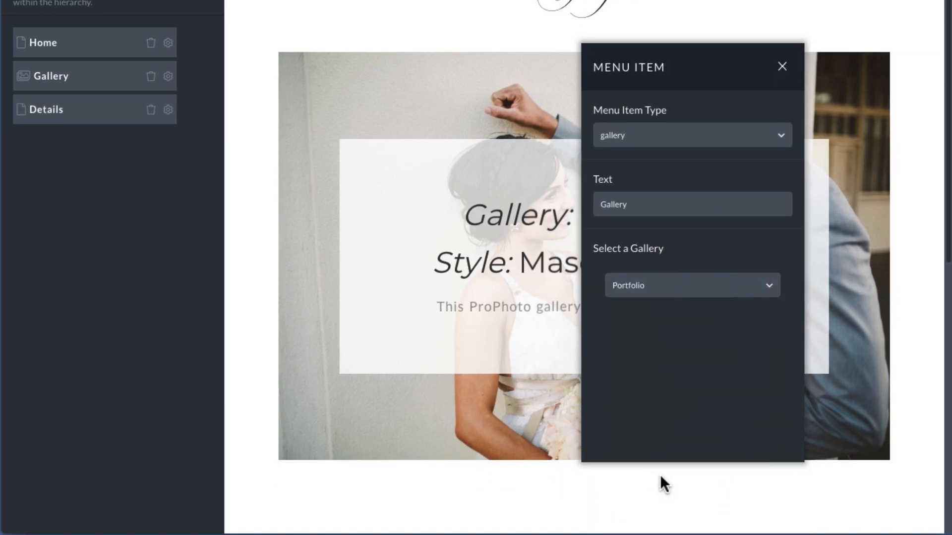
click(783, 65)
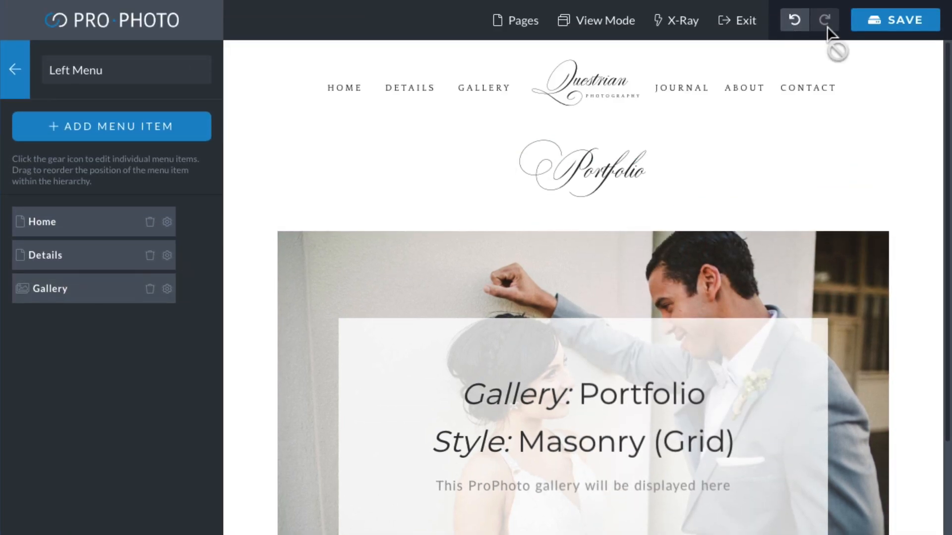
click(736, 20)
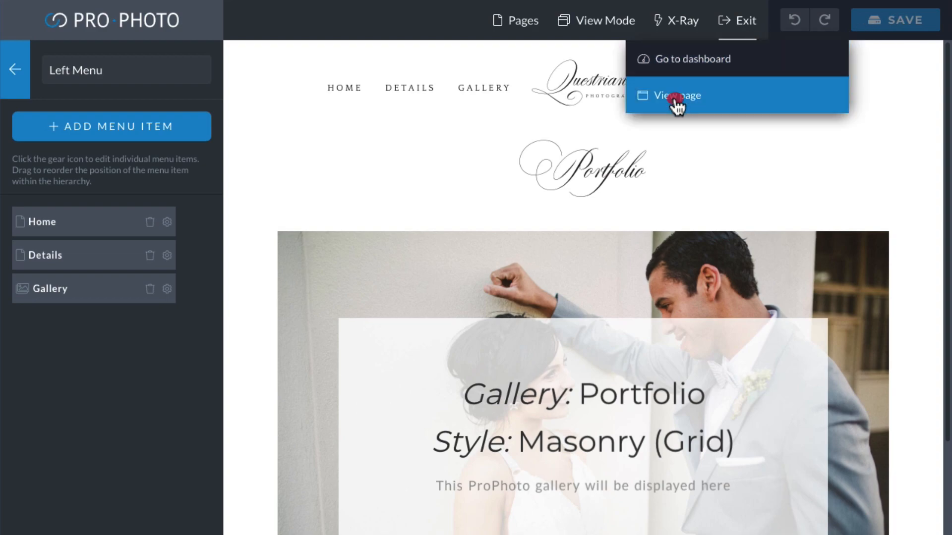
Leave the builder and return to the Galleries list in the WordPress admin
click(675, 95)
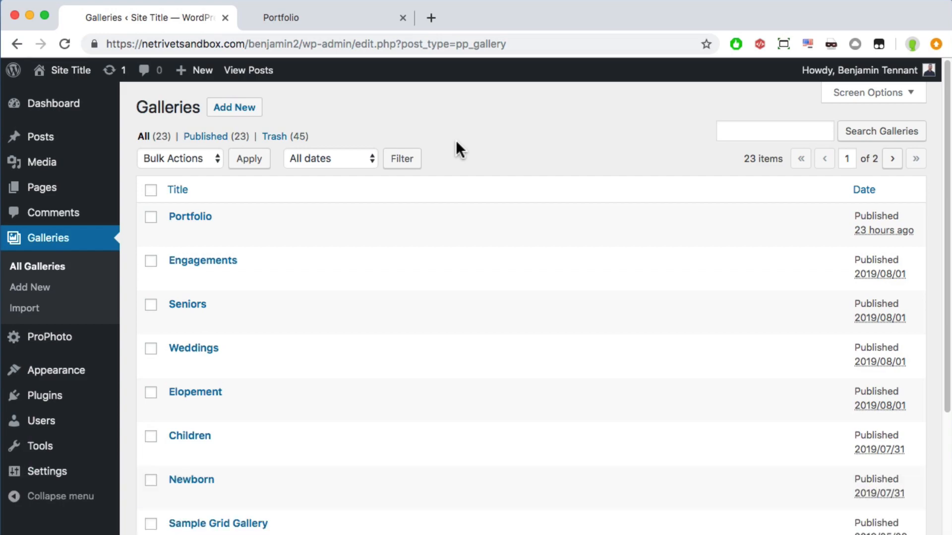
mouse_move(447, 152)
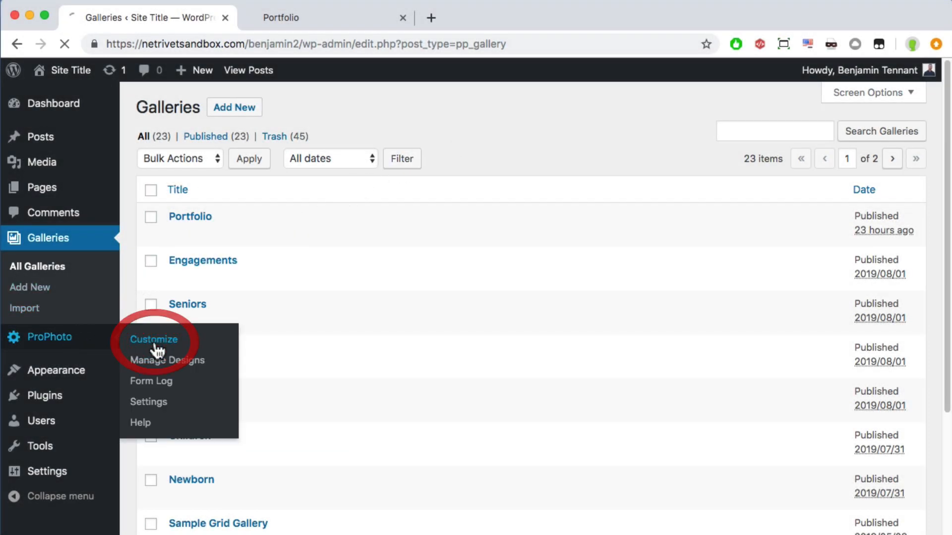
Reach the left menu for editing through the Visual Builder's site menus list
click(154, 339)
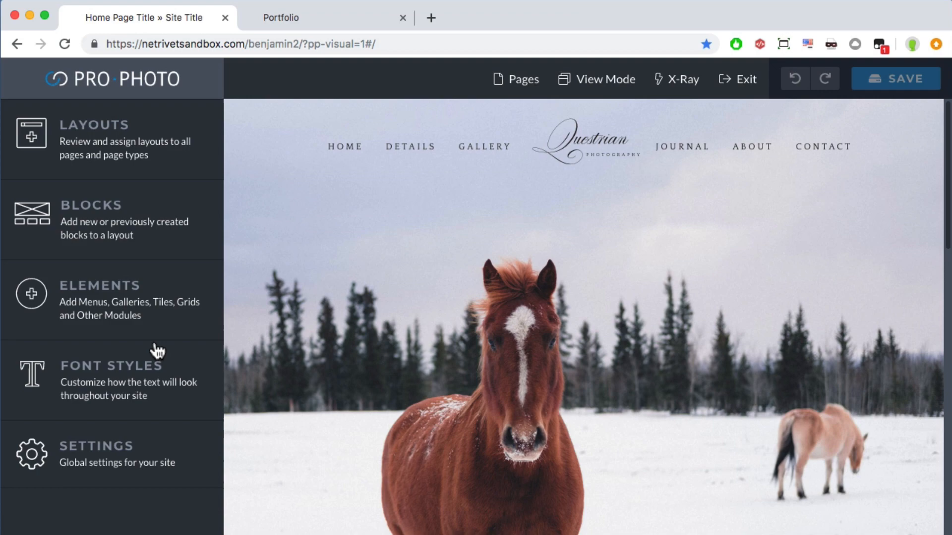
click(99, 285)
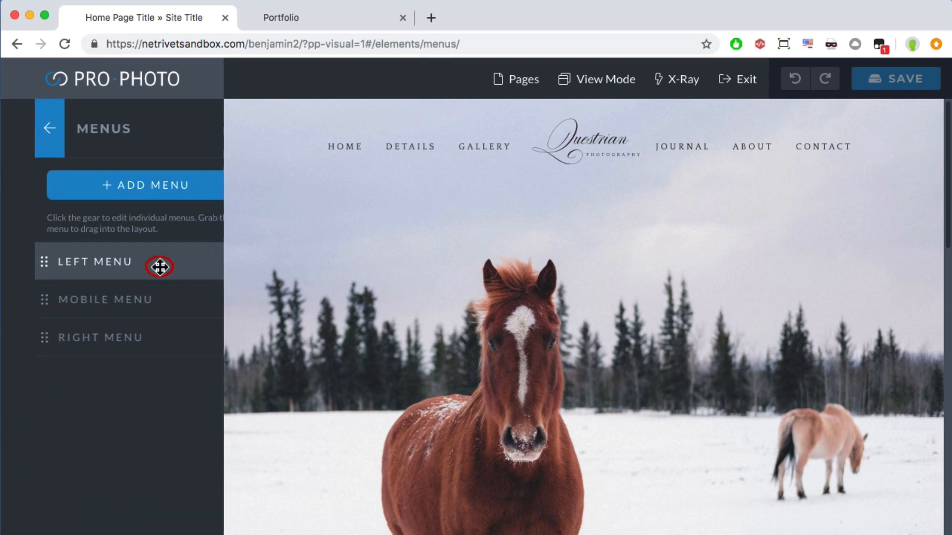
click(96, 261)
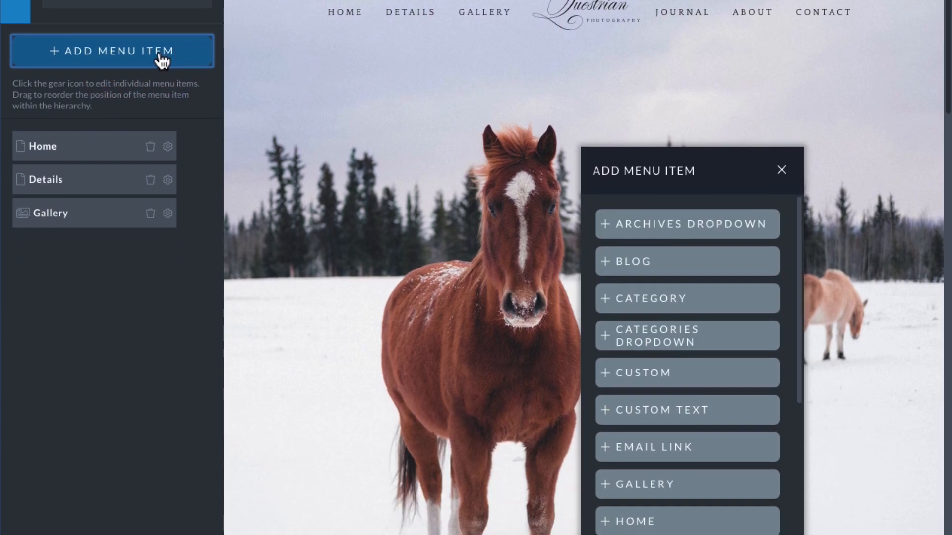
Add a new gallery menu item and select its label so it can be replaced
click(686, 484)
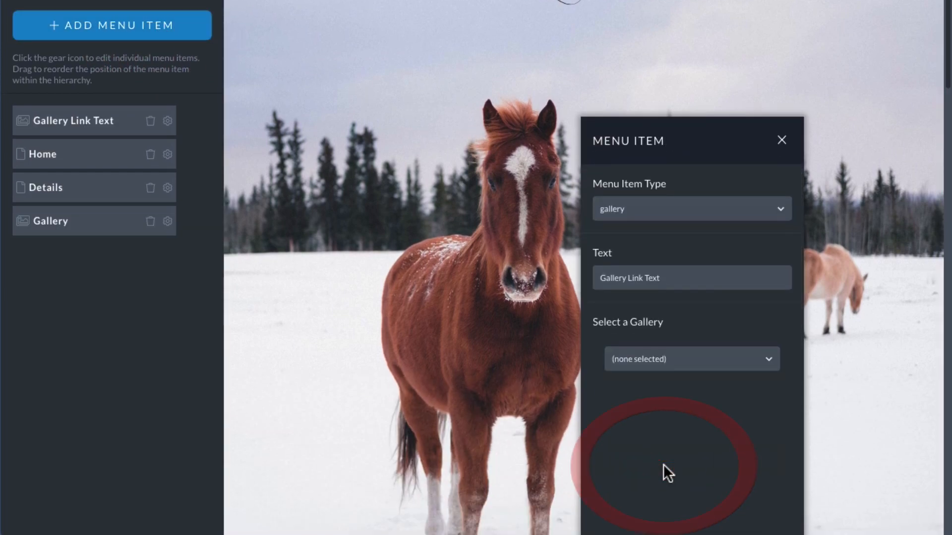
click(691, 358)
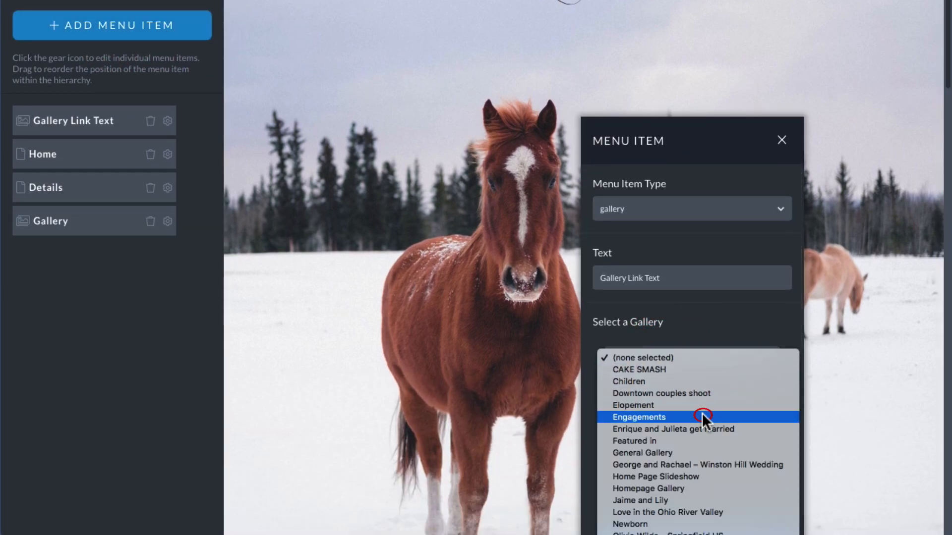
click(638, 418)
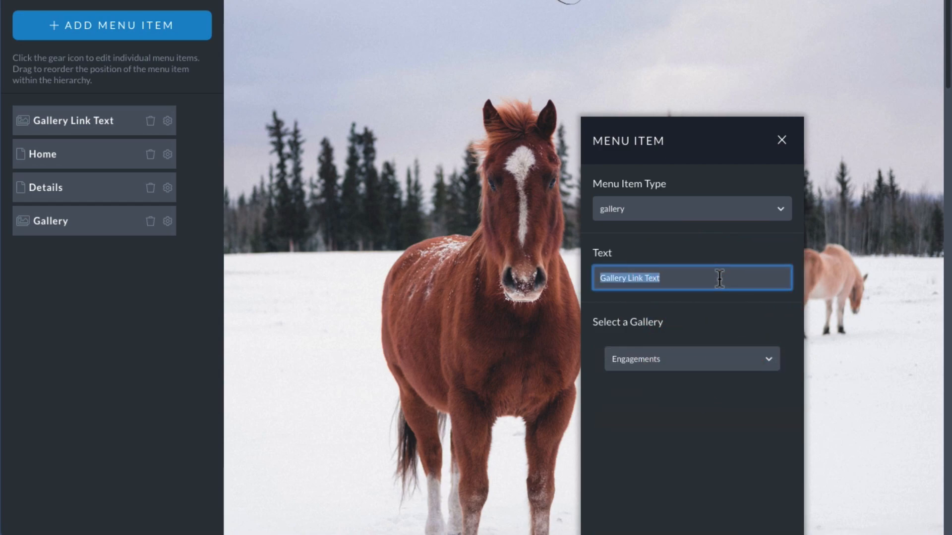
click(781, 140)
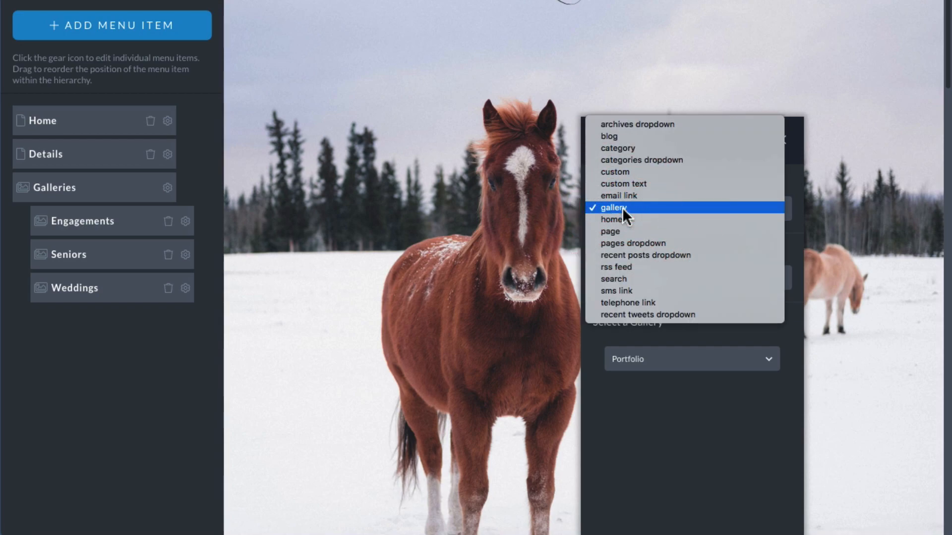
Make the parent item custom text reading 'Galleries' so it no longer links anywhere
click(623, 185)
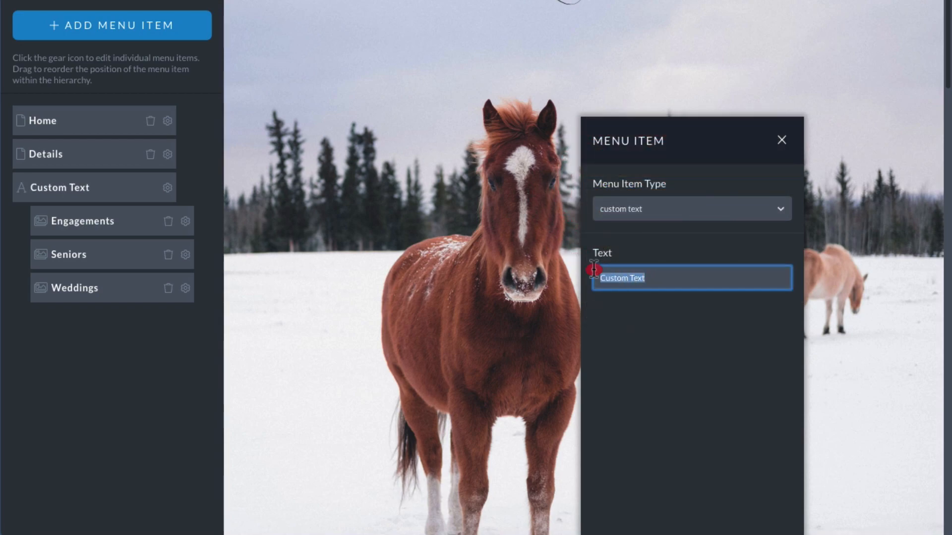
text(Galleries)
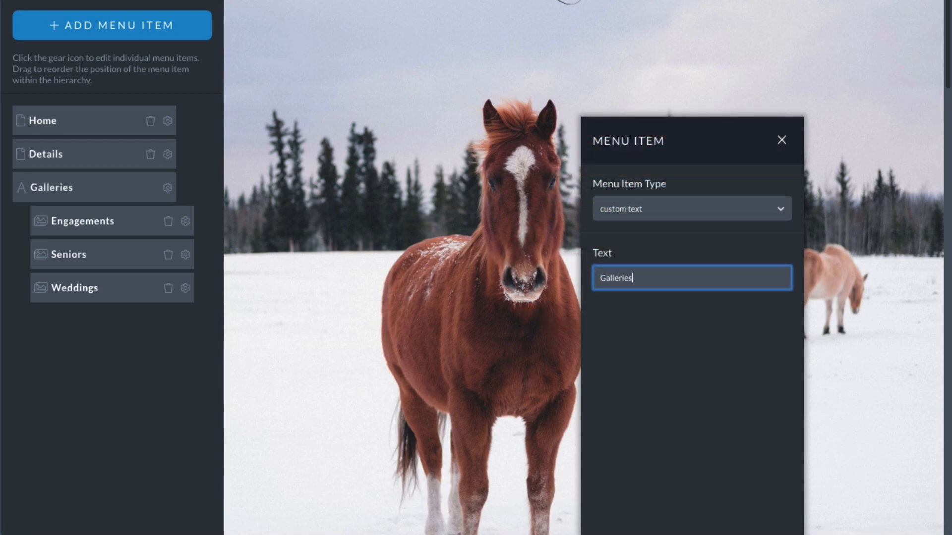
click(781, 140)
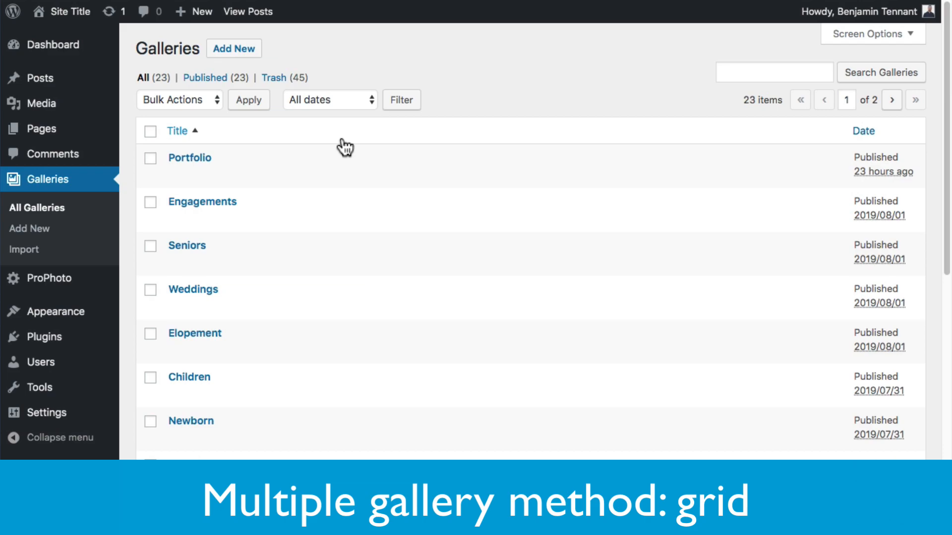
scroll(down, 3)
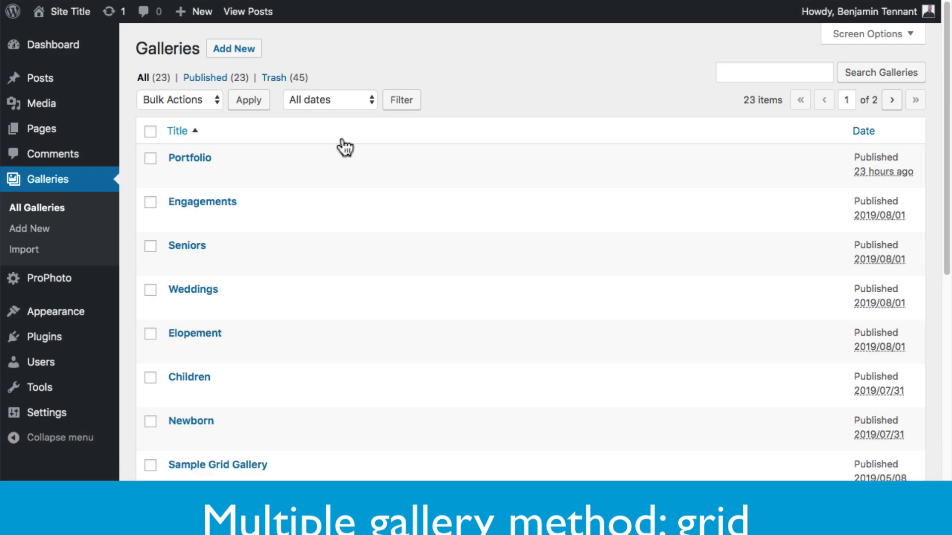
scroll(down, 3)
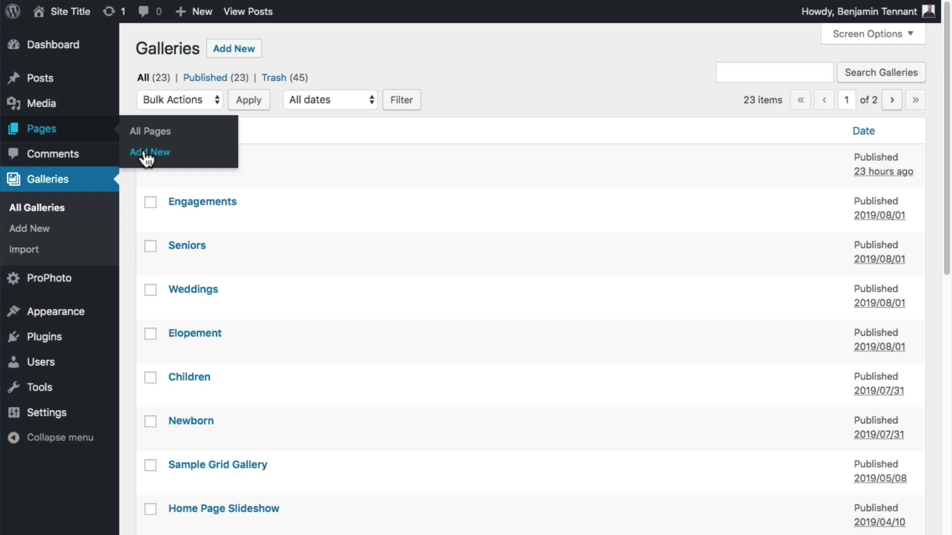
Start a new blank page and title it 'Portfolio'
click(150, 152)
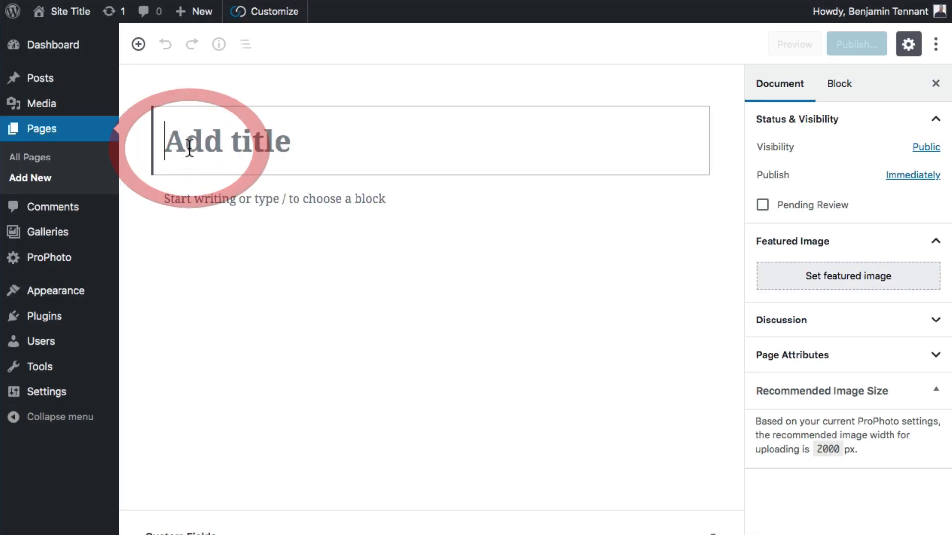
text(Portfo)
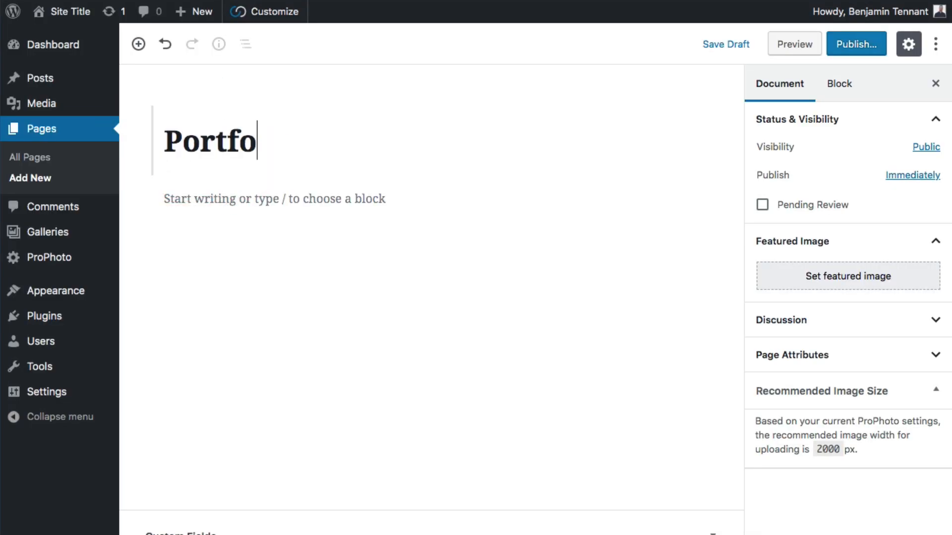
text(lio)
text(gr)
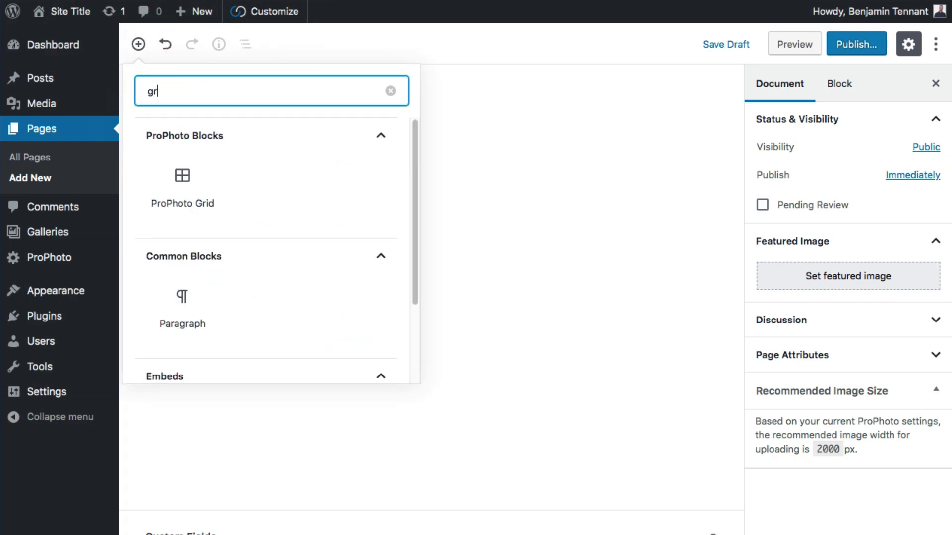
Insert a ProPhoto Grid of type Galleries showing Engagements, Seniors, Weddings and Children, then publish the page
click(182, 176)
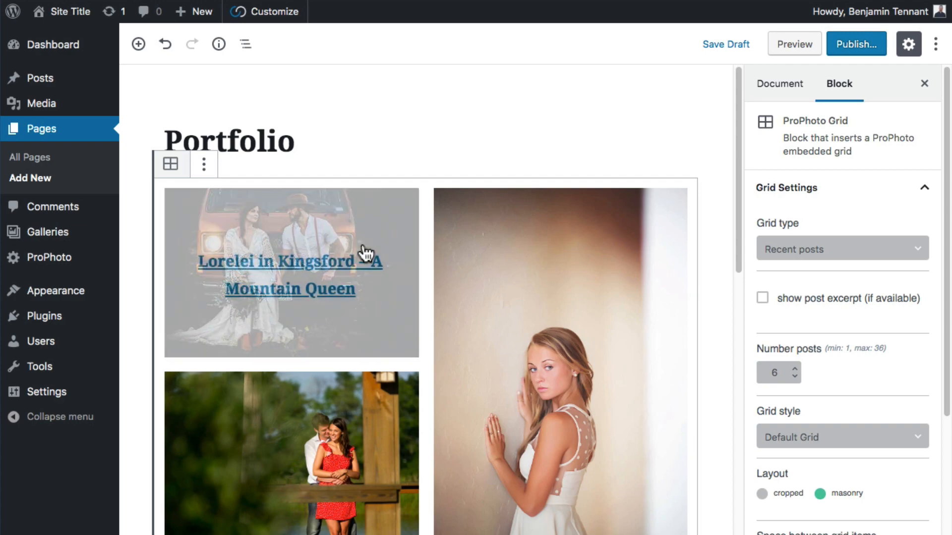
click(841, 248)
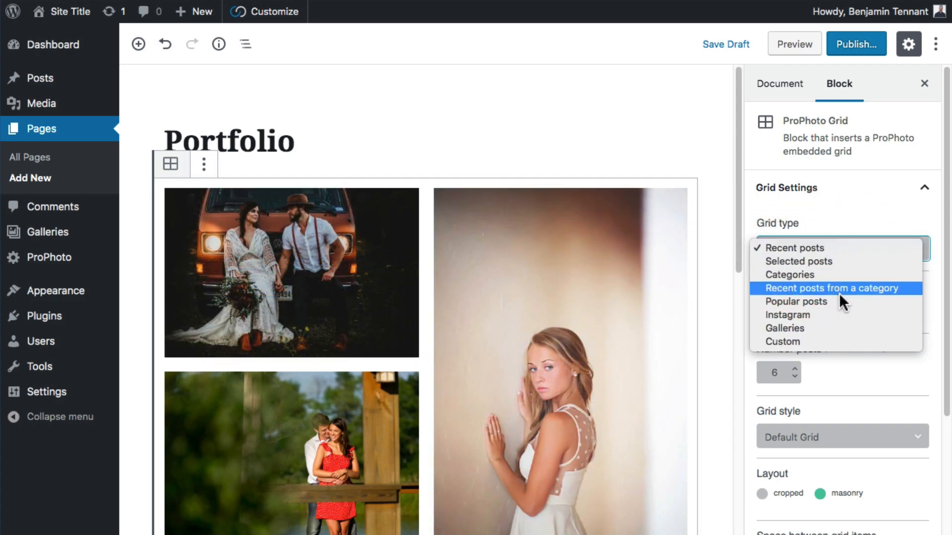
click(784, 328)
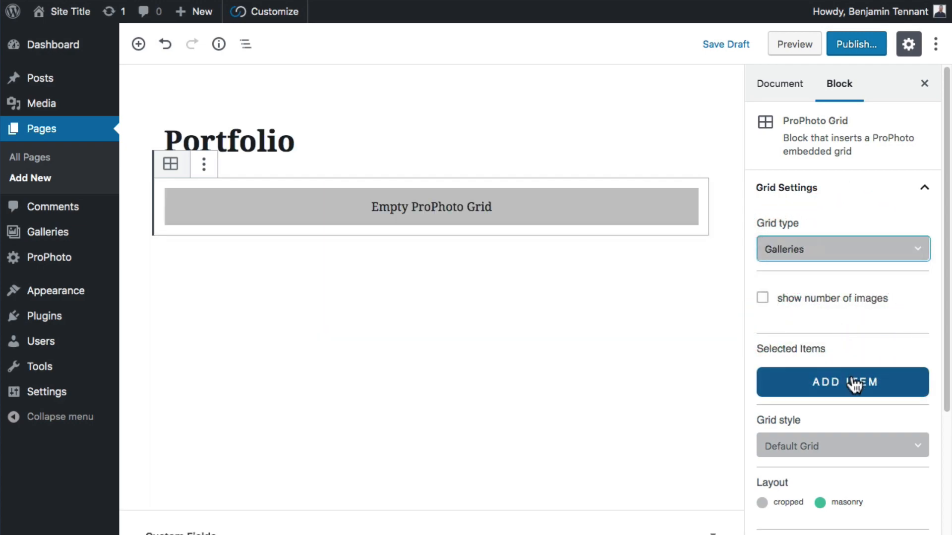
click(842, 382)
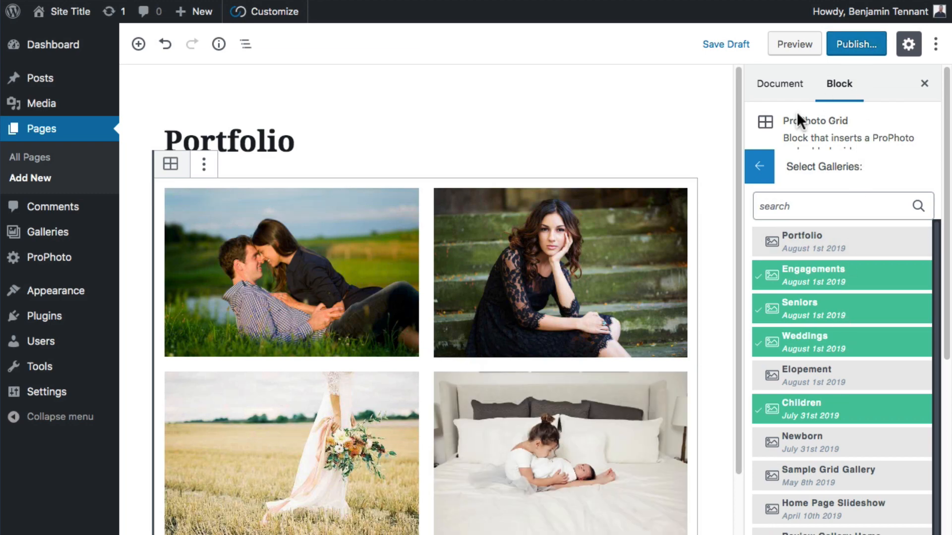
click(758, 167)
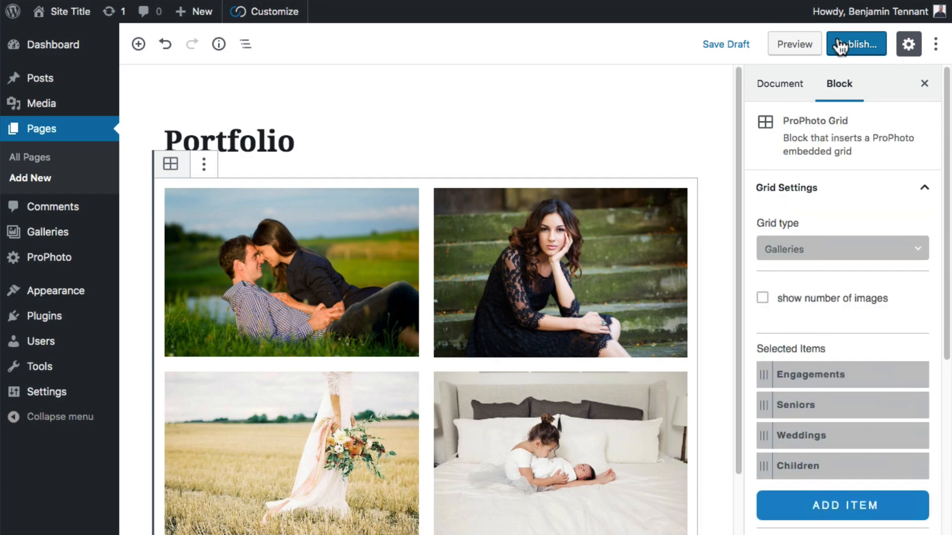
click(855, 43)
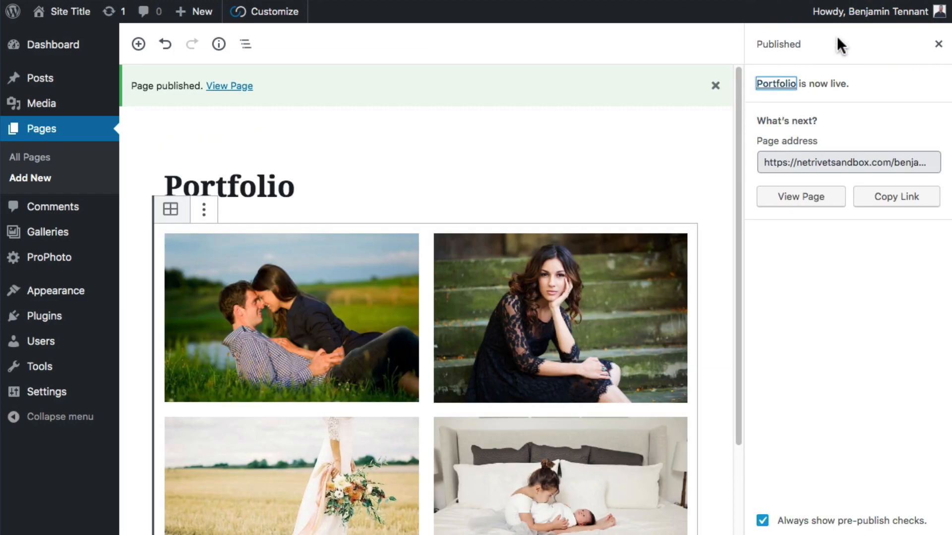
mouse_move(779, 119)
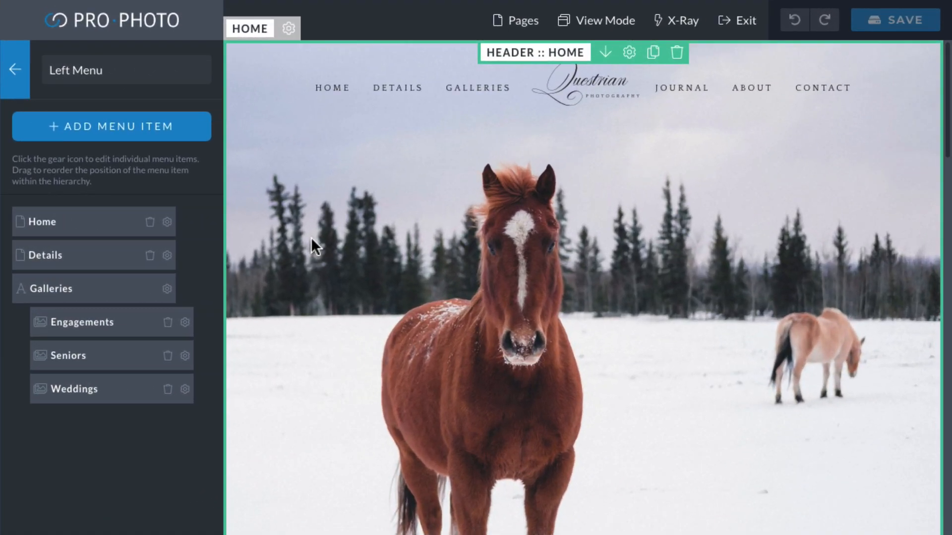
Set the Galleries item's type to page, link it to the Portfolio page and save the menu
click(167, 289)
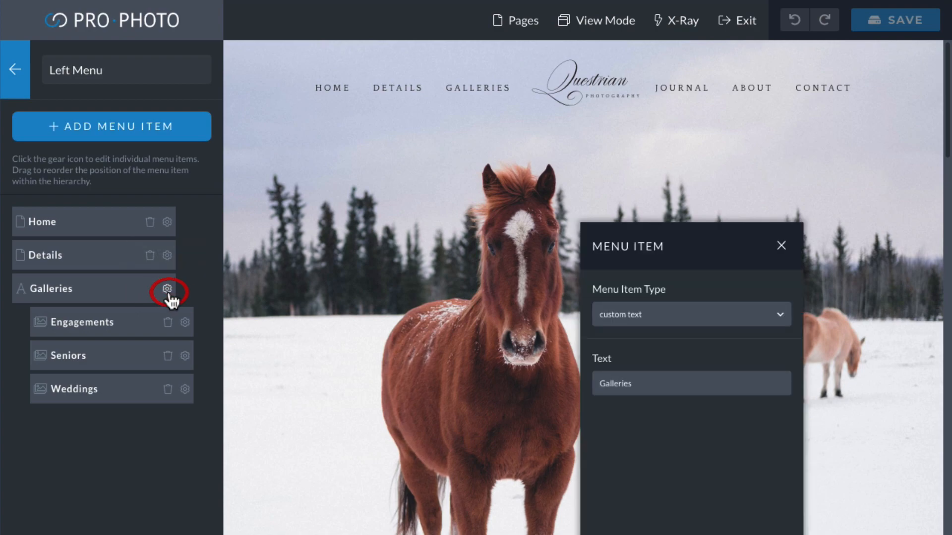
click(691, 315)
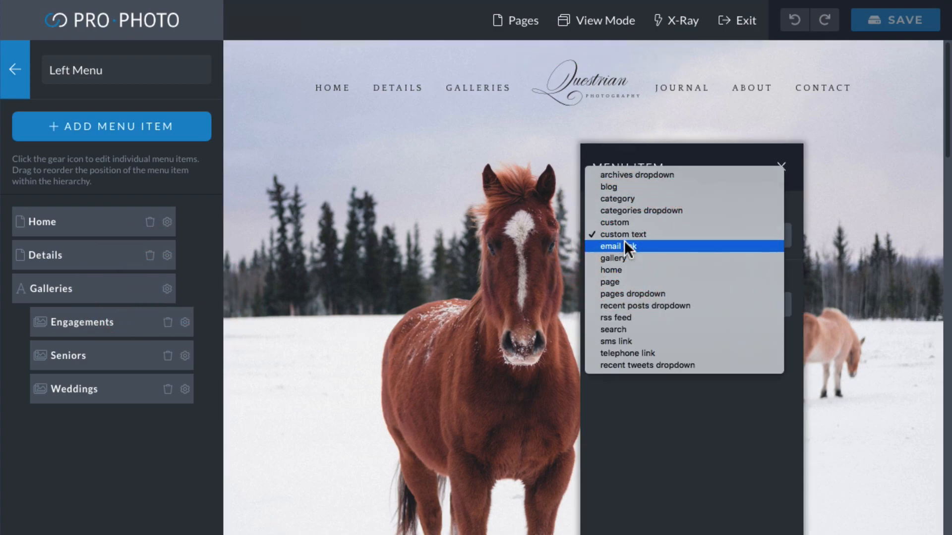
click(610, 281)
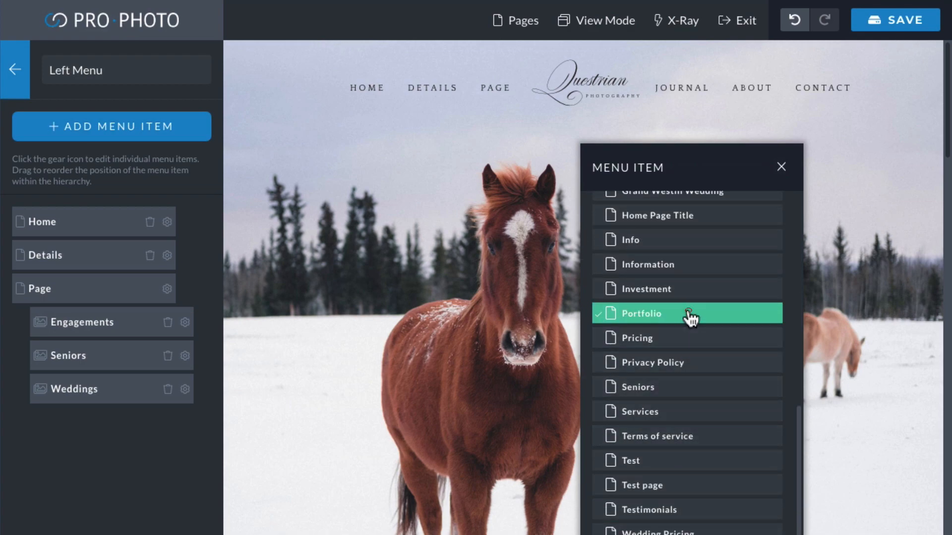
click(645, 313)
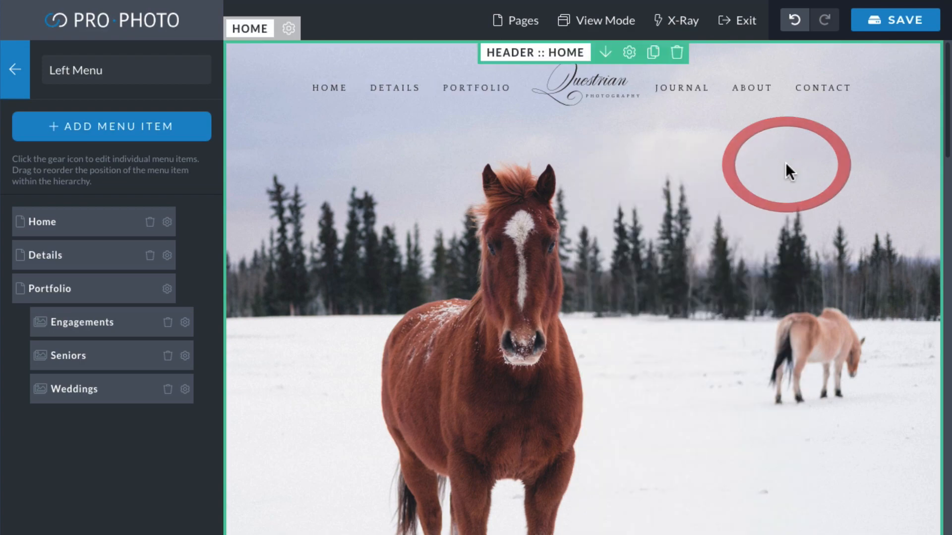
click(894, 19)
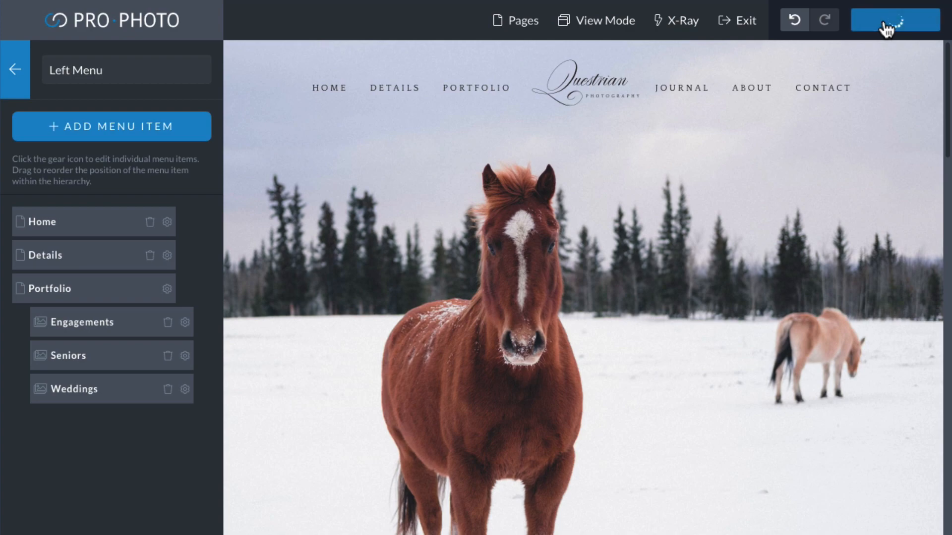